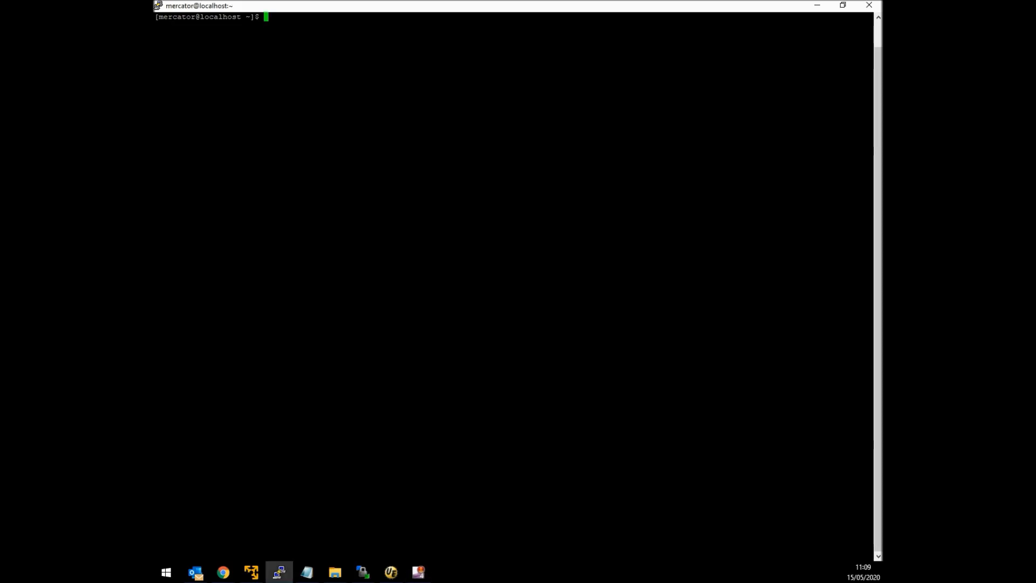
- List the available Docker images with 'docker images'
{"action": "type", "text": "do"}
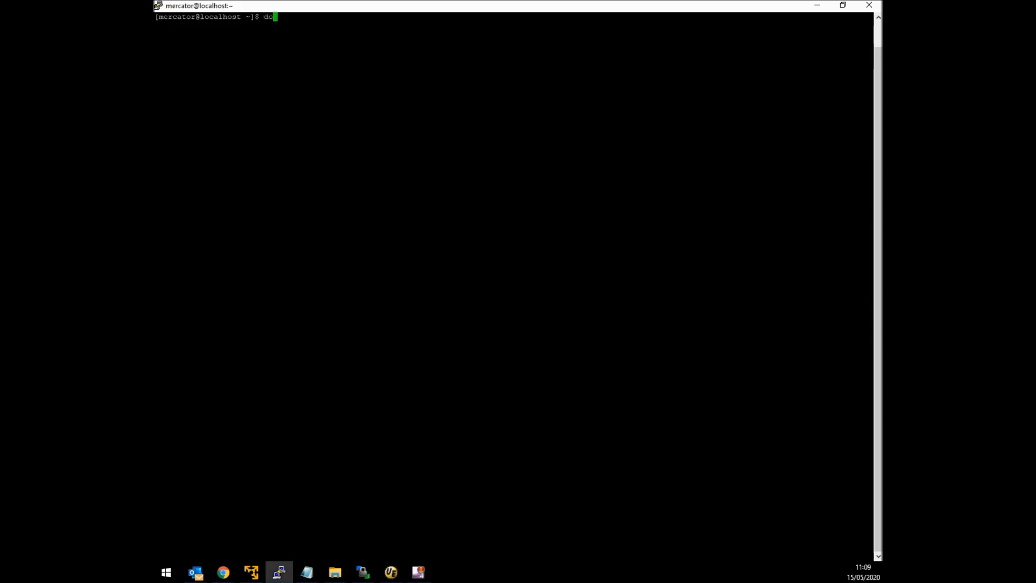
{"action": "type", "text": "cker"}
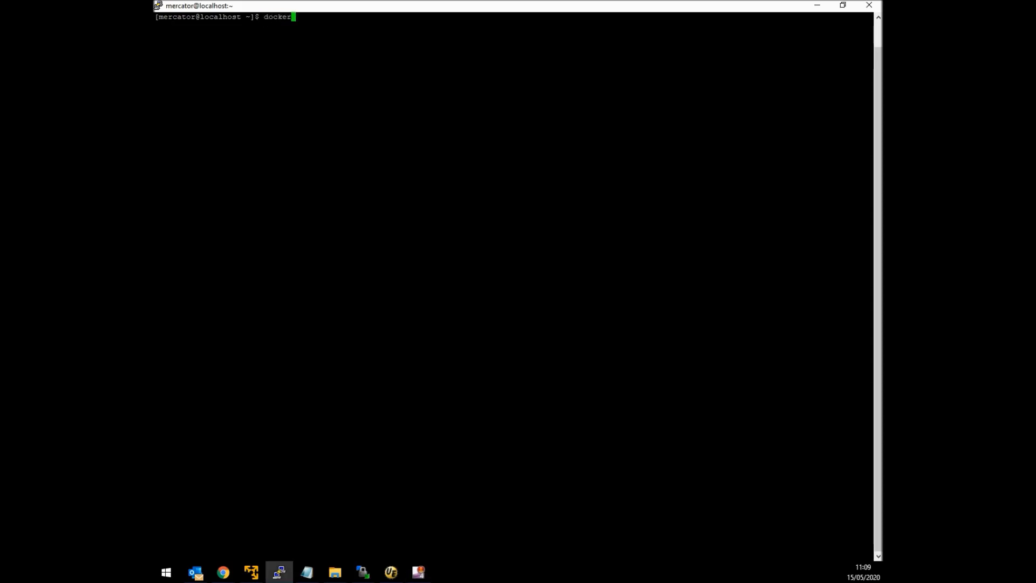
{"action": "key", "text": "Return"}
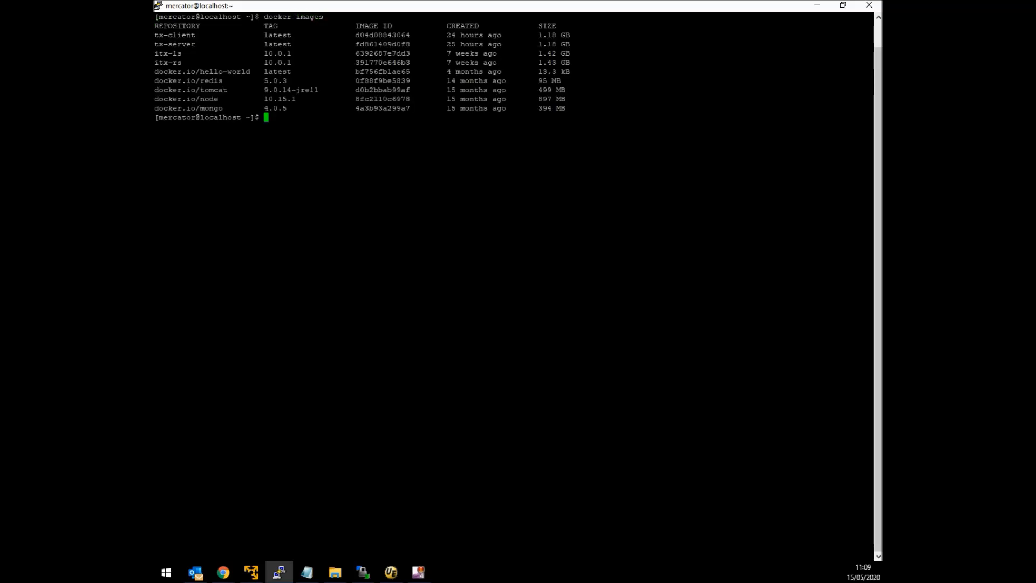
- List running and all containers with 'docker ps' and 'docker ps -a', showing every tx container exited
{"action": "type", "text": "dock"}
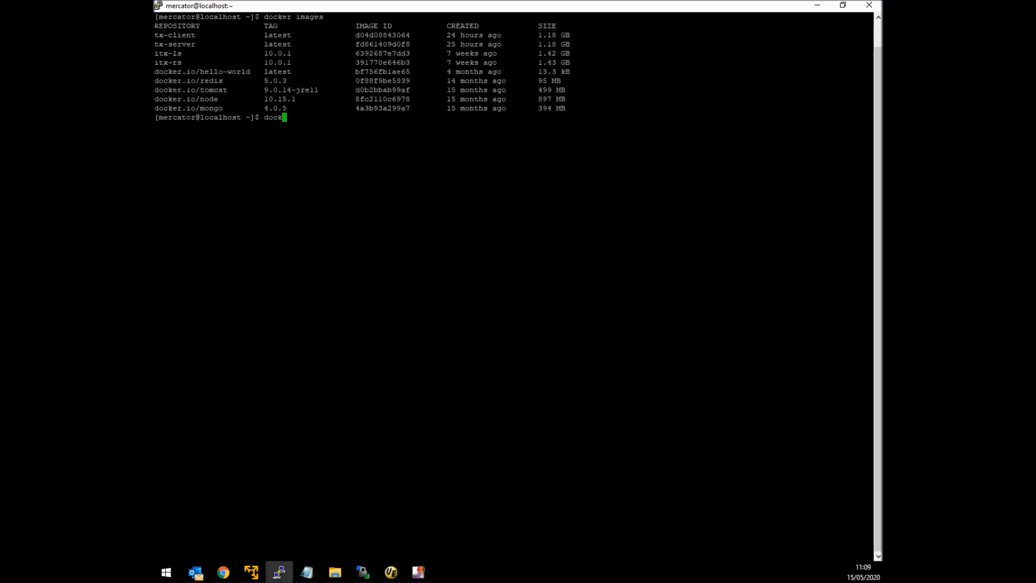
{"action": "type", "text": "pa"}
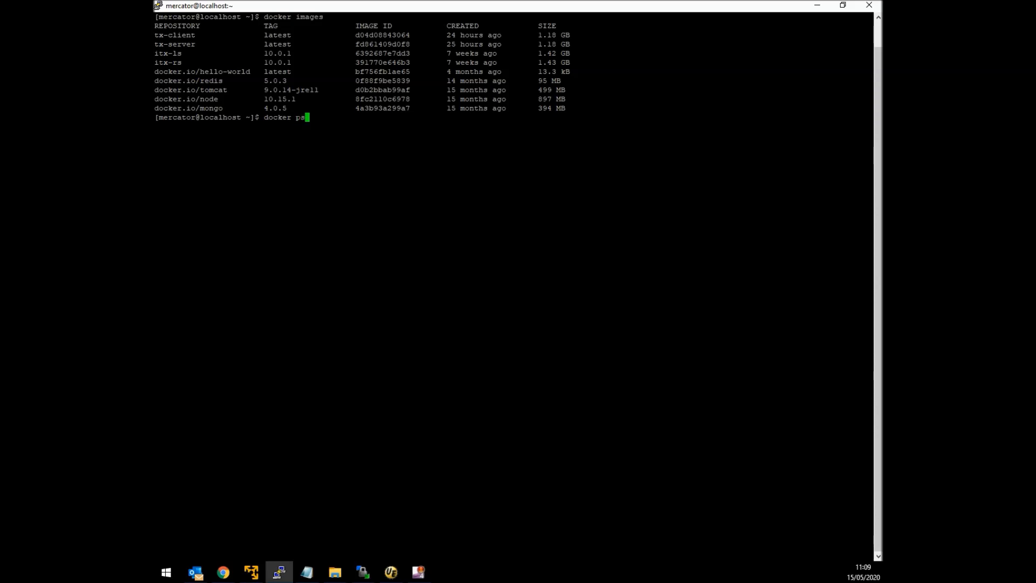
{"action": "key", "text": "Return"}
{"action": "type", "text": "docker ps -a"}
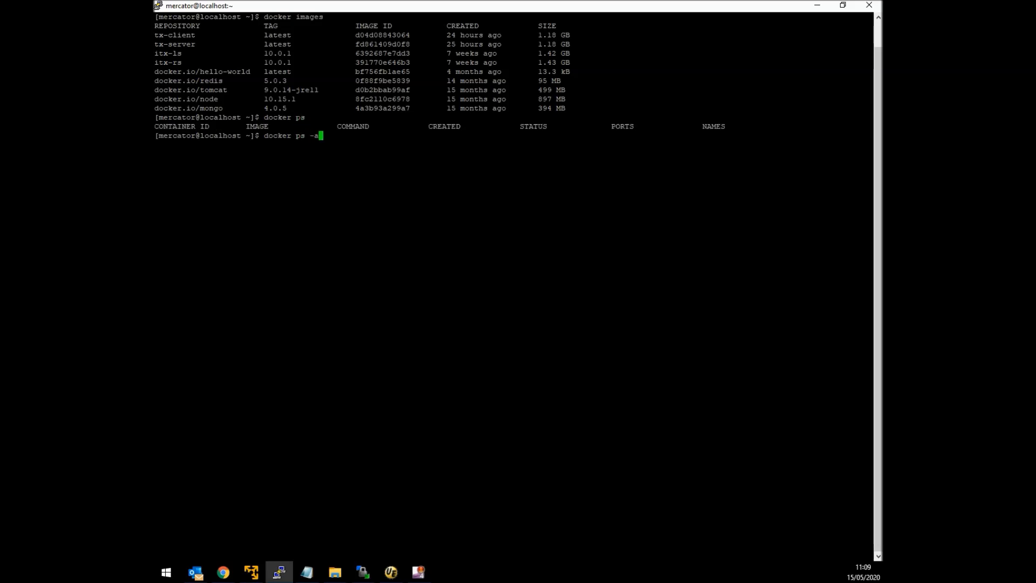
{"action": "key", "text": "Return"}
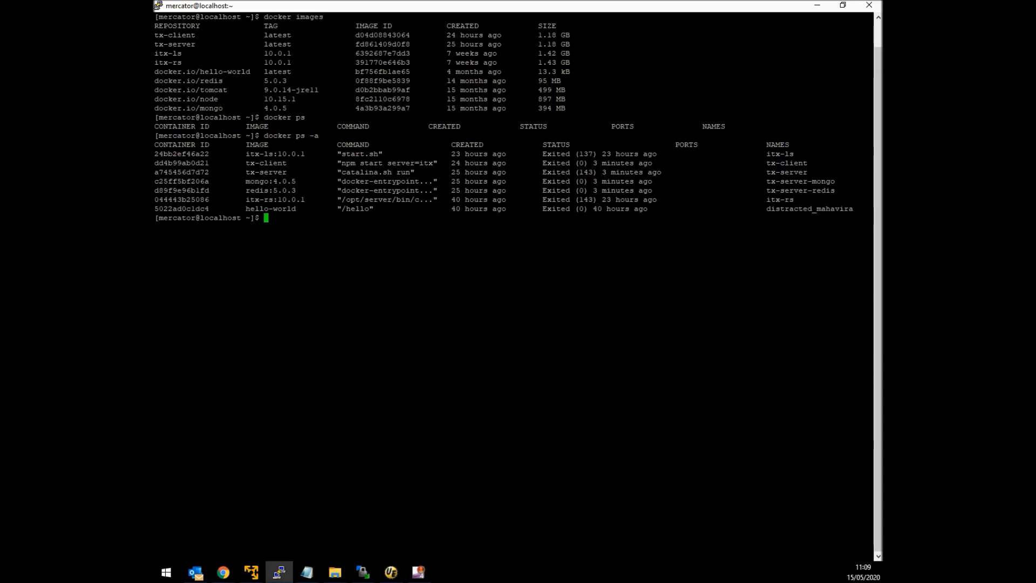
{"action": "double_click", "coordinate": [800, 190]}
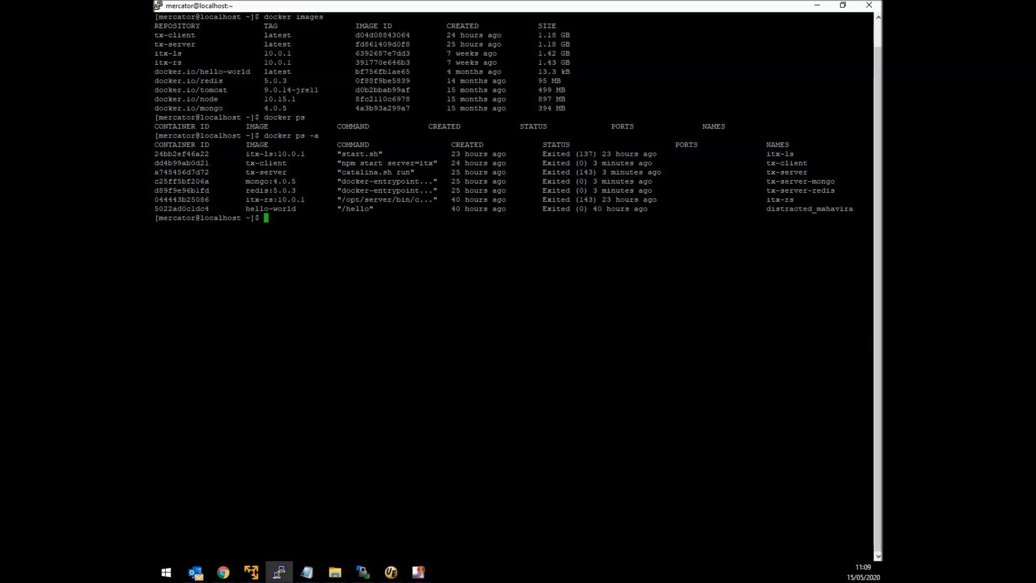
{"action": "type", "text": "cd /"}
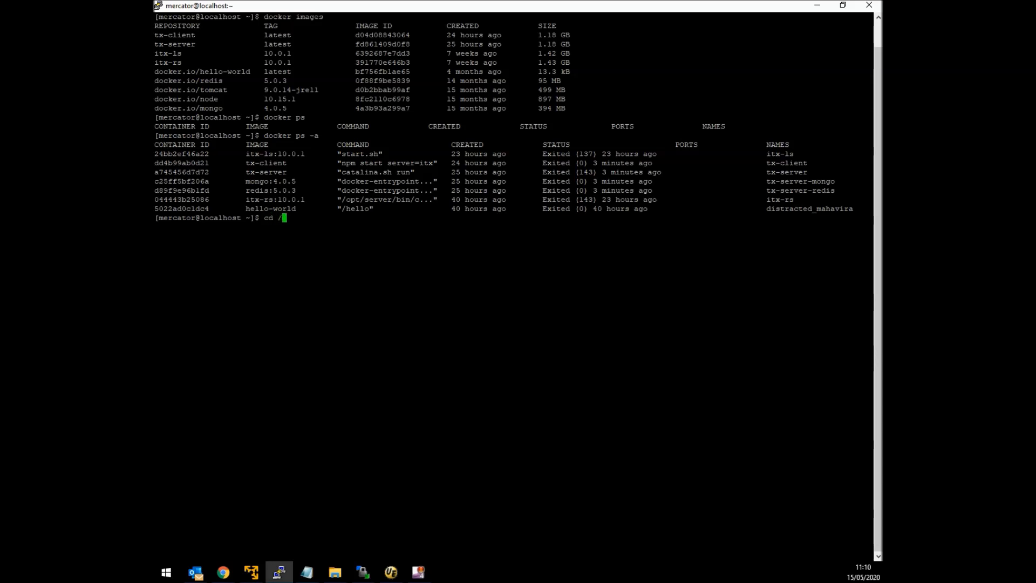
- Change directory into /opt/txfiles
{"action": "type", "text": "opt/txfiles"}
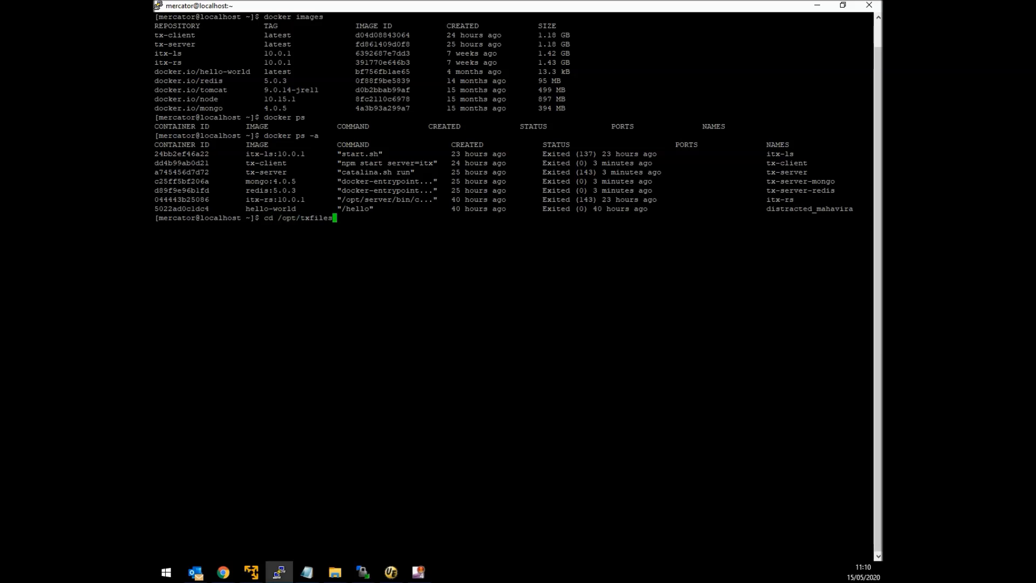
{"action": "key", "text": "Return"}
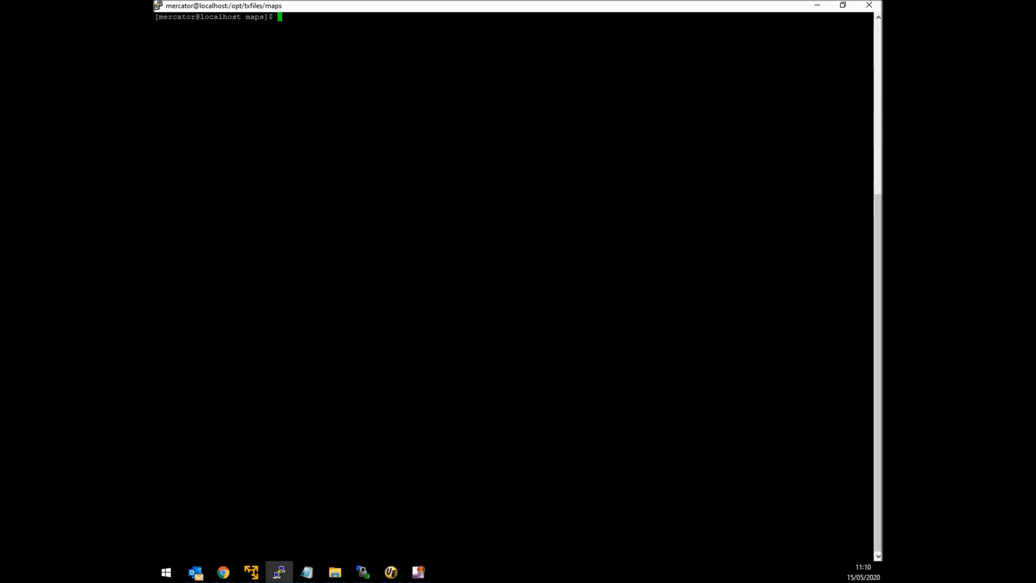
- Start the tx-server-redis and tx-server-mongo containers with 'docker start'
{"action": "type", "text": "docker start"}
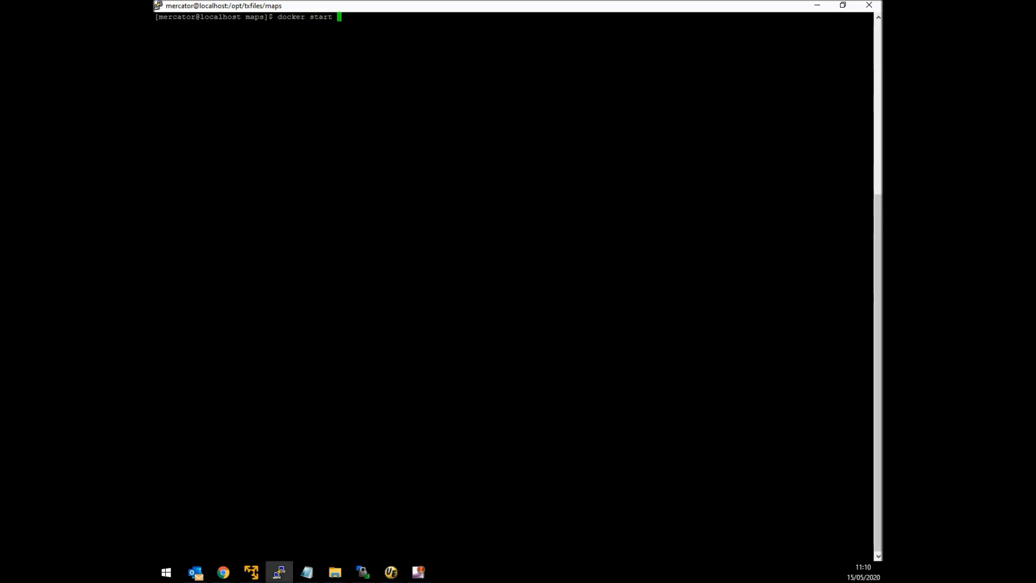
{"action": "type", "text": "tx-"}
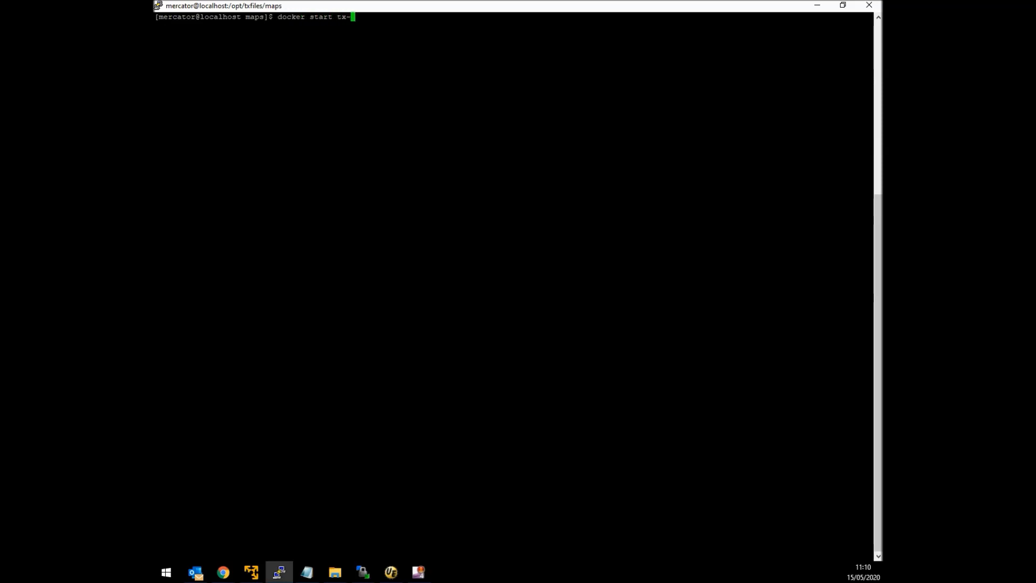
{"action": "type", "text": "se"}
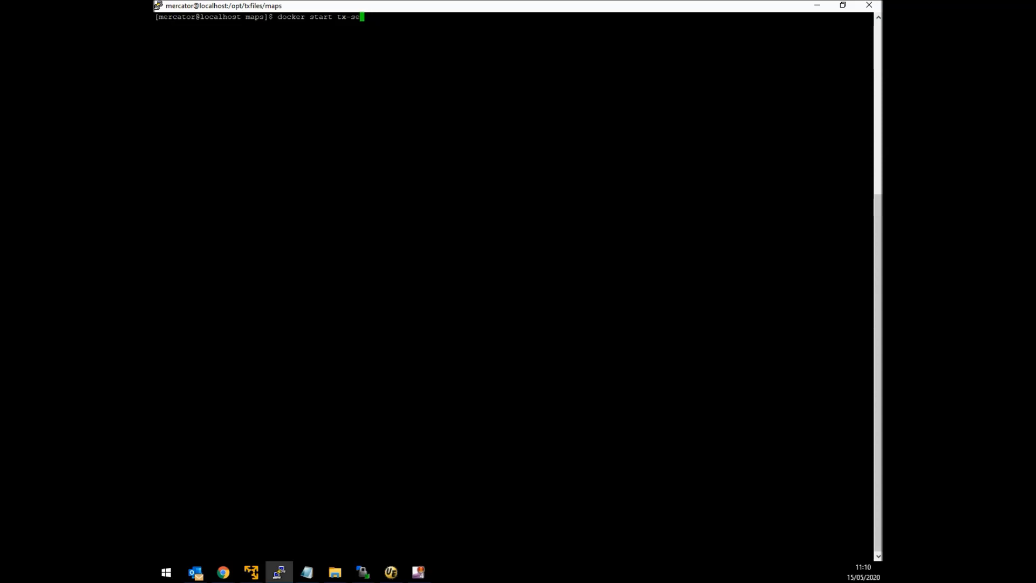
{"action": "type", "text": "rver-re"}
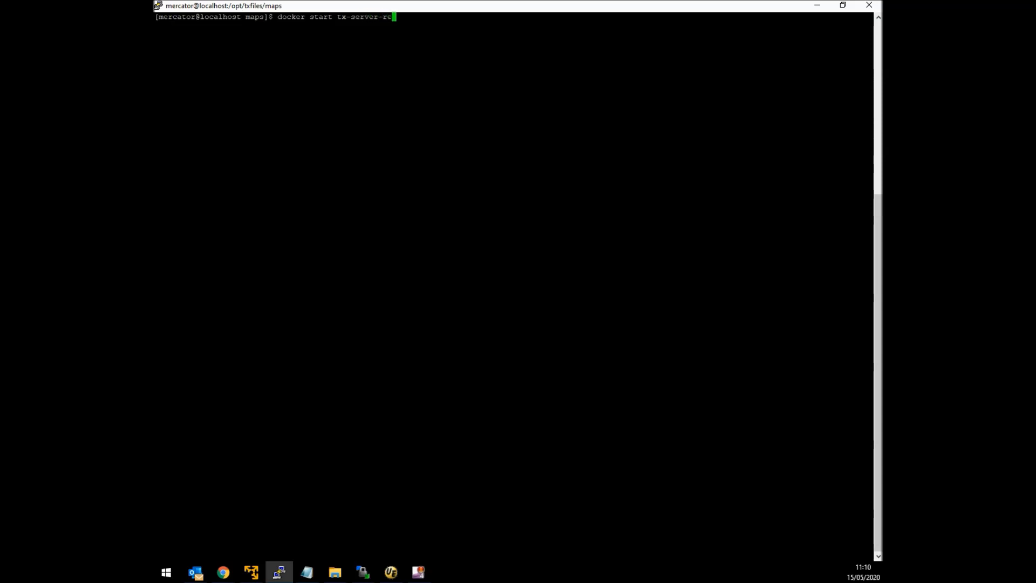
{"action": "key", "text": "Return"}
{"action": "type", "text": "docker start tx-server-red"}
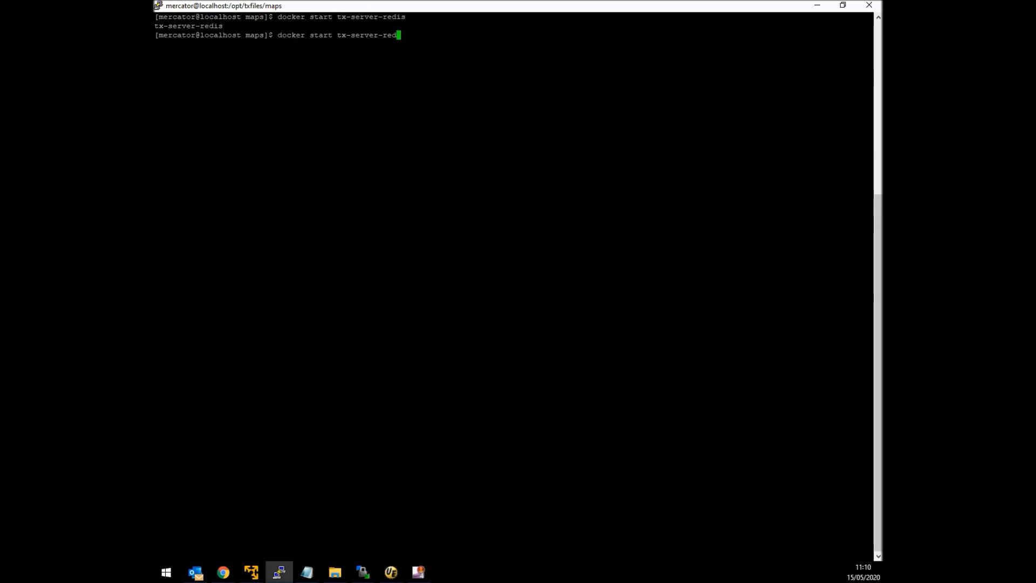
{"action": "key", "text": "Backspace"}
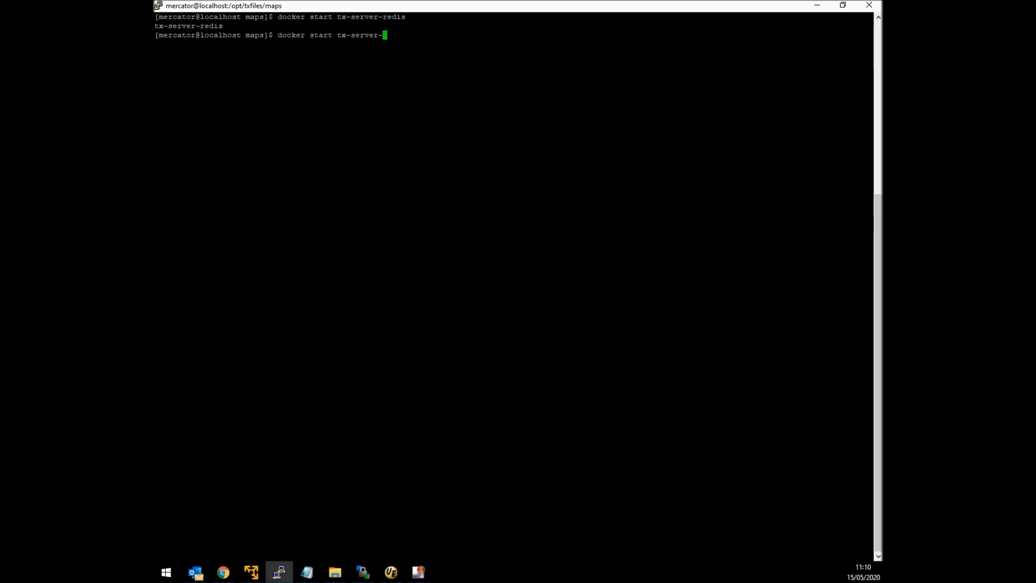
{"action": "type", "text": "mongo"}
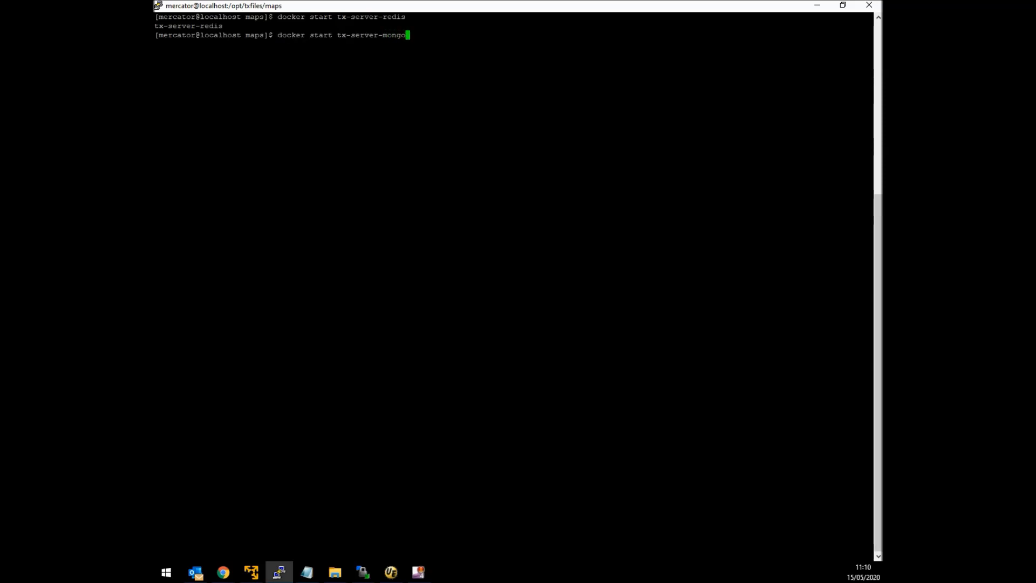
{"action": "key", "text": "Return"}
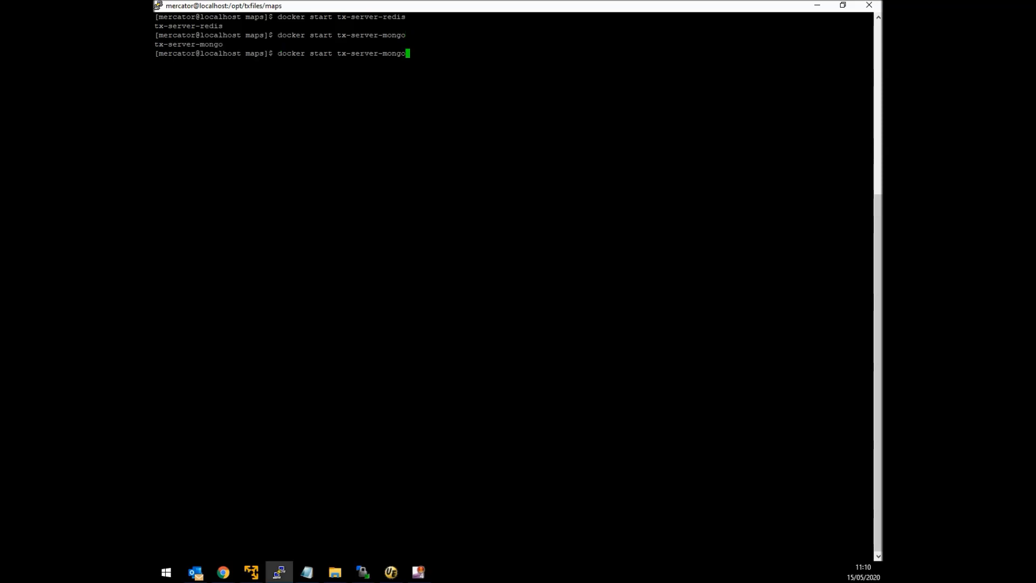
- Start the tx-server and tx-client containers with 'docker start'
{"action": "key", "text": "Return"}
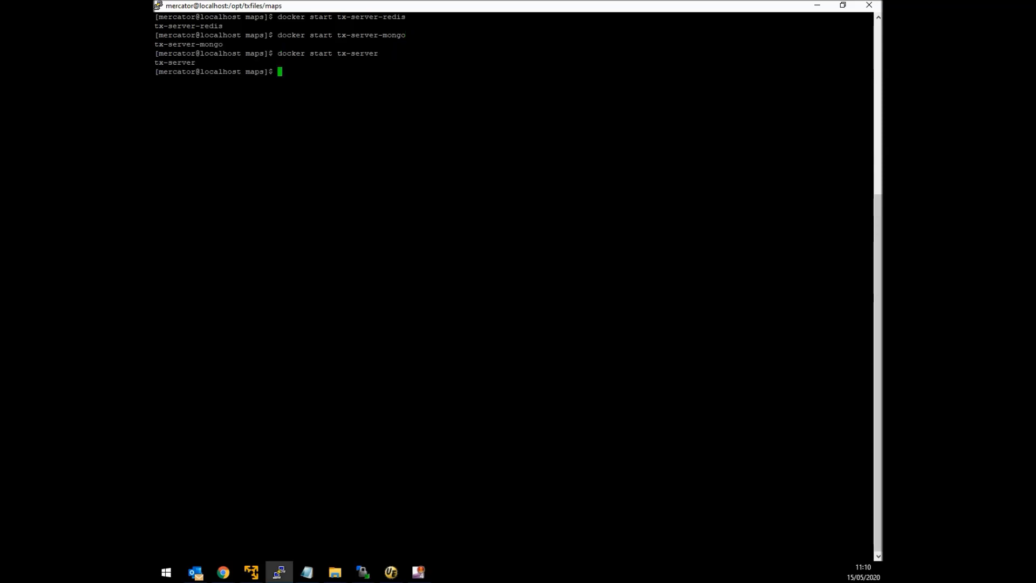
{"action": "type", "text": "docker start tx-server"}
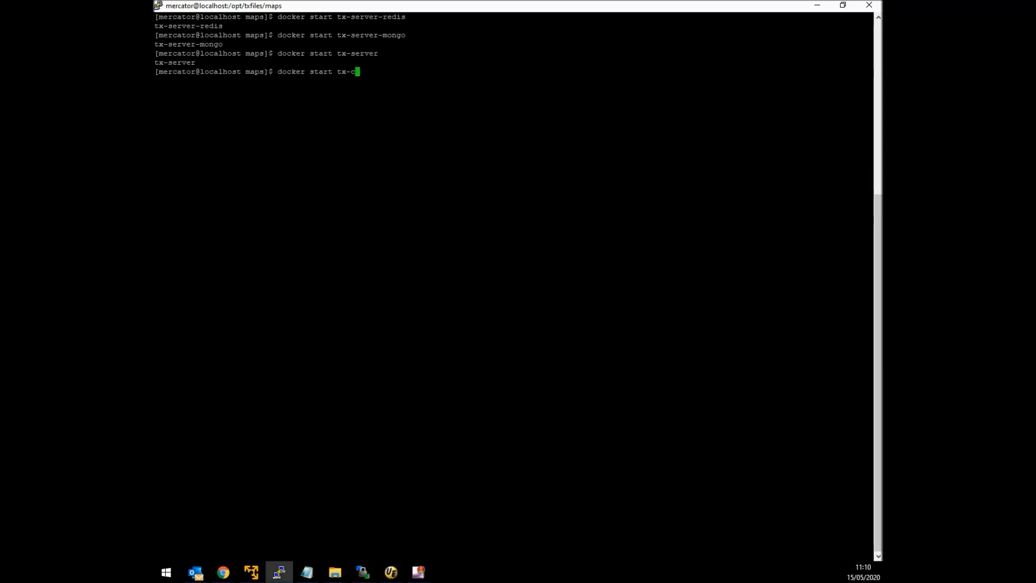
{"action": "key", "text": "Return"}
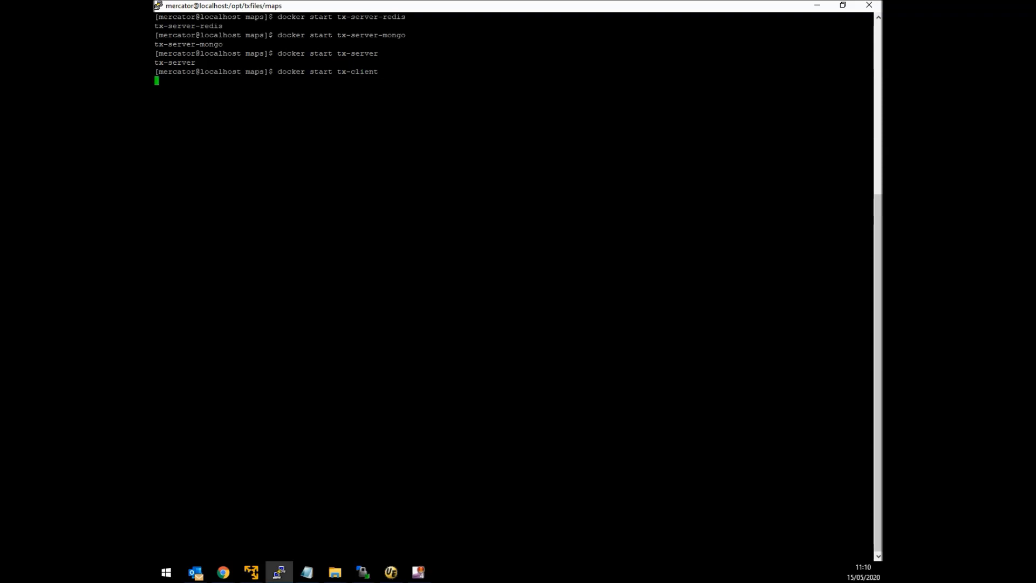
{"action": "key", "text": "Return"}
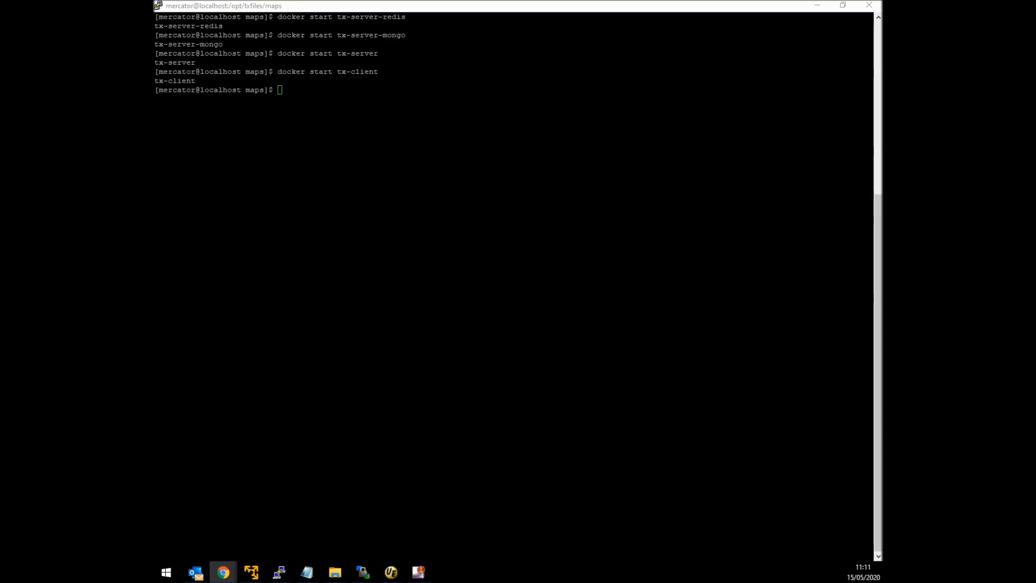
{"action": "left_click", "coordinate": [223, 572]}
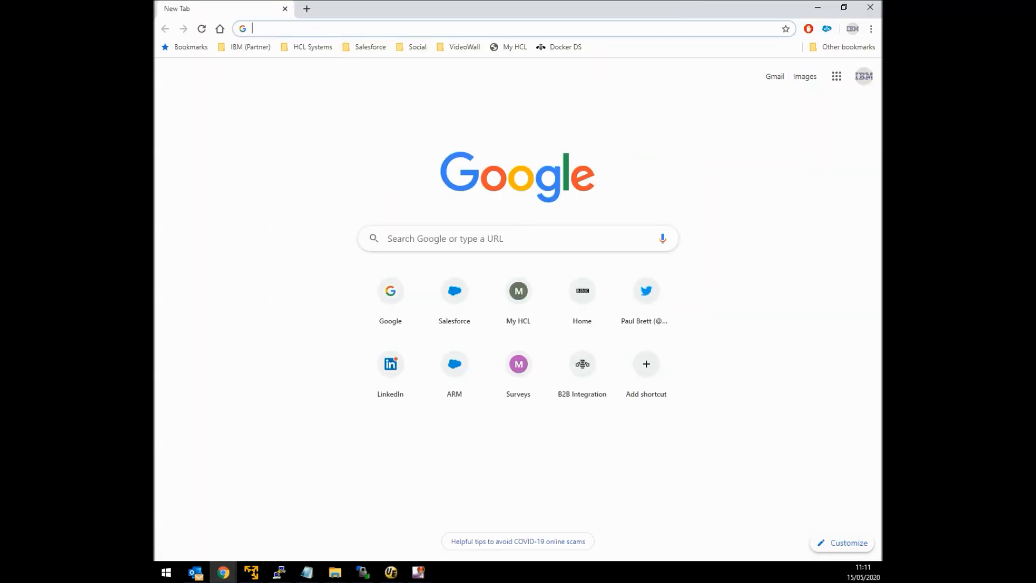
{"action": "type", "text": "192.168.123.7/login"}
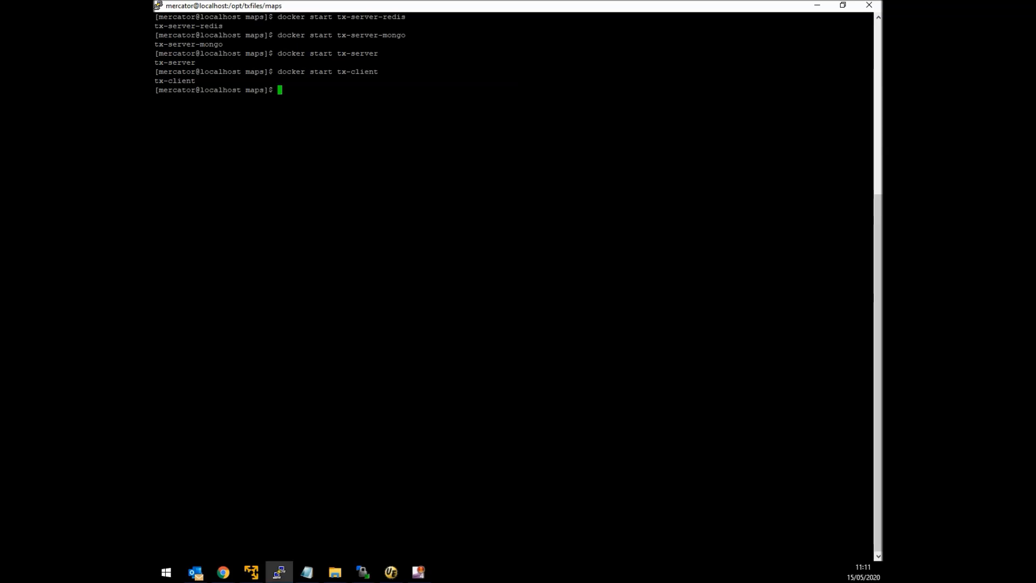
- List running containers with 'docker ps', confirming all four tx containers are up
{"action": "type", "text": "docker"}
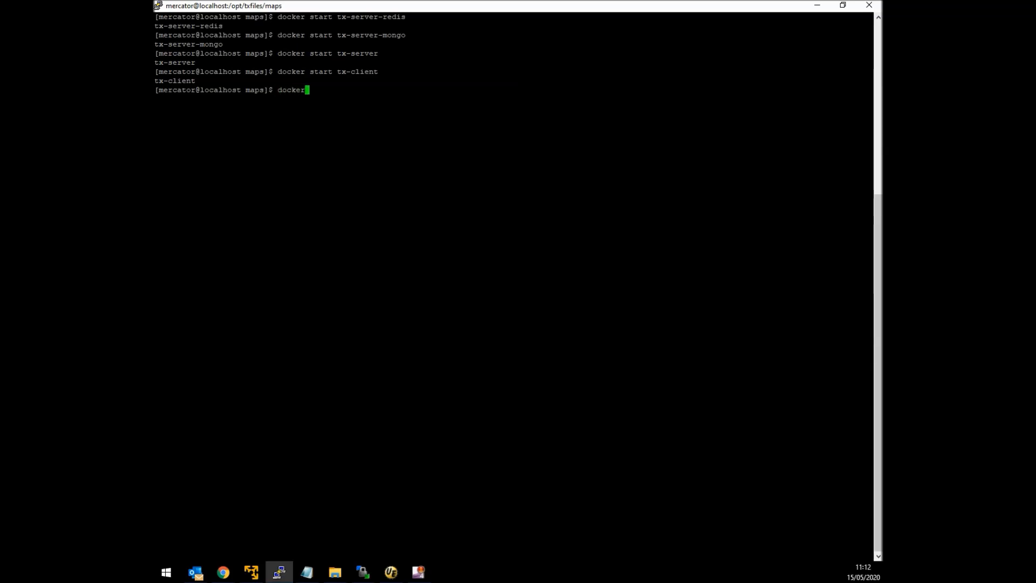
{"action": "type", "text": "ps"}
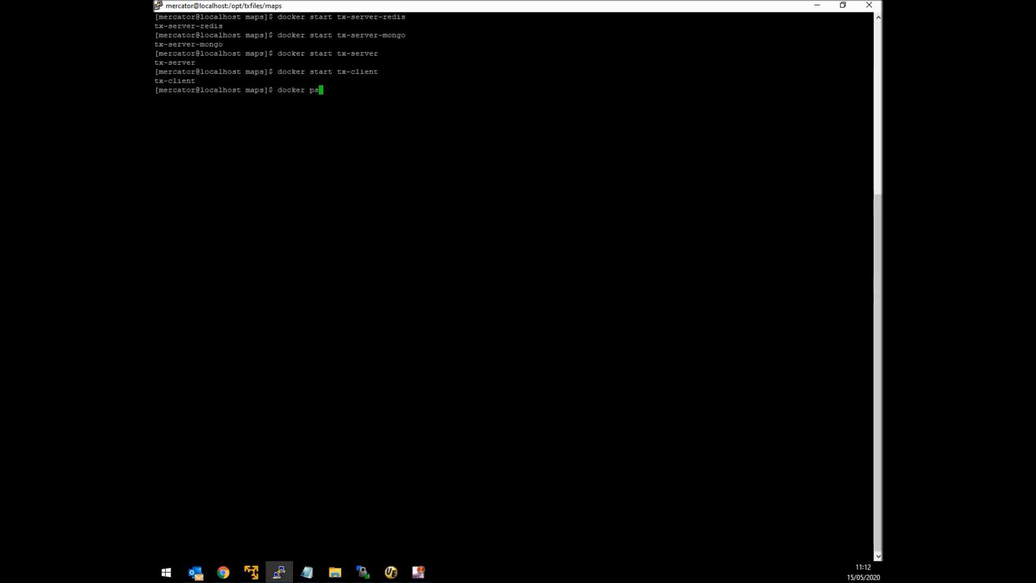
{"action": "key", "text": "Return"}
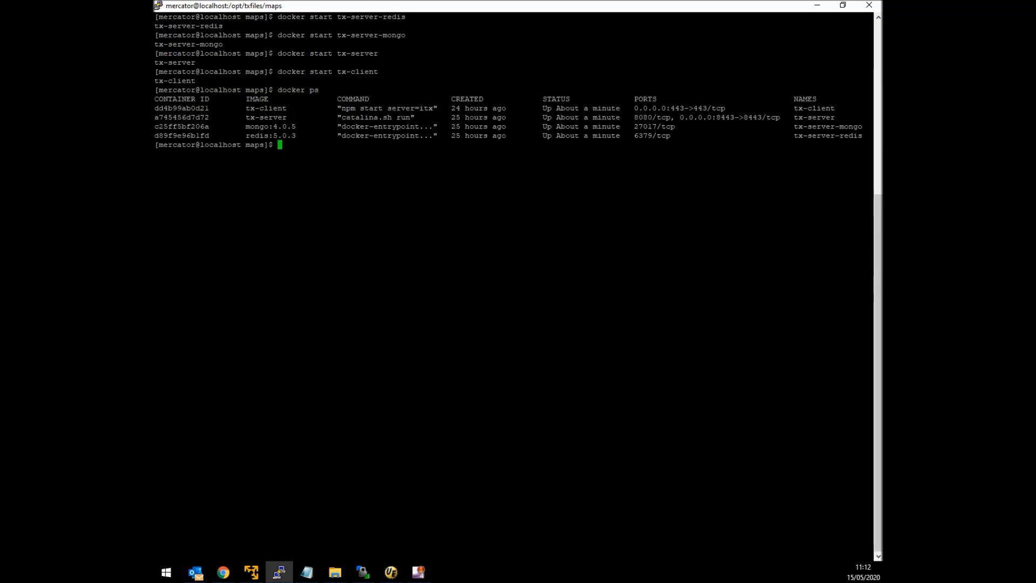
- Enter the command 'docker exec -it tx-server /bin/bash' at the prompt
{"action": "type", "text": "docker exec"}
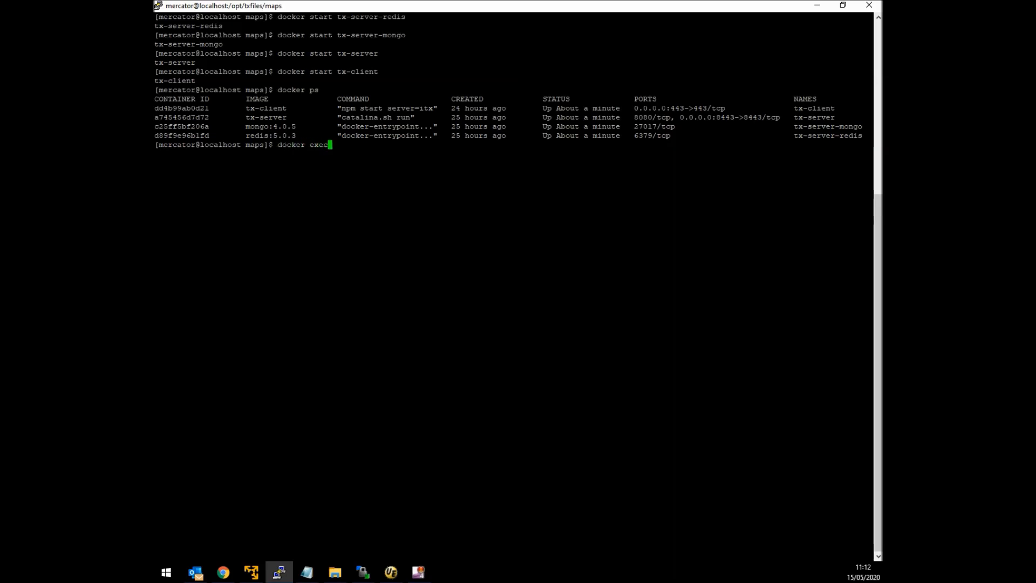
{"action": "type", "text": "-it"}
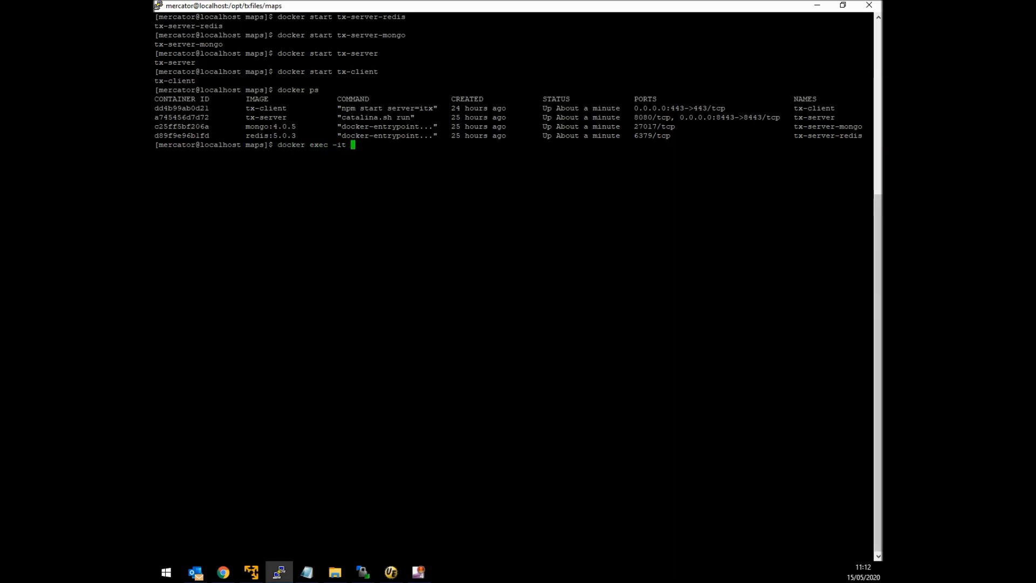
{"action": "type", "text": "tx-server /"}
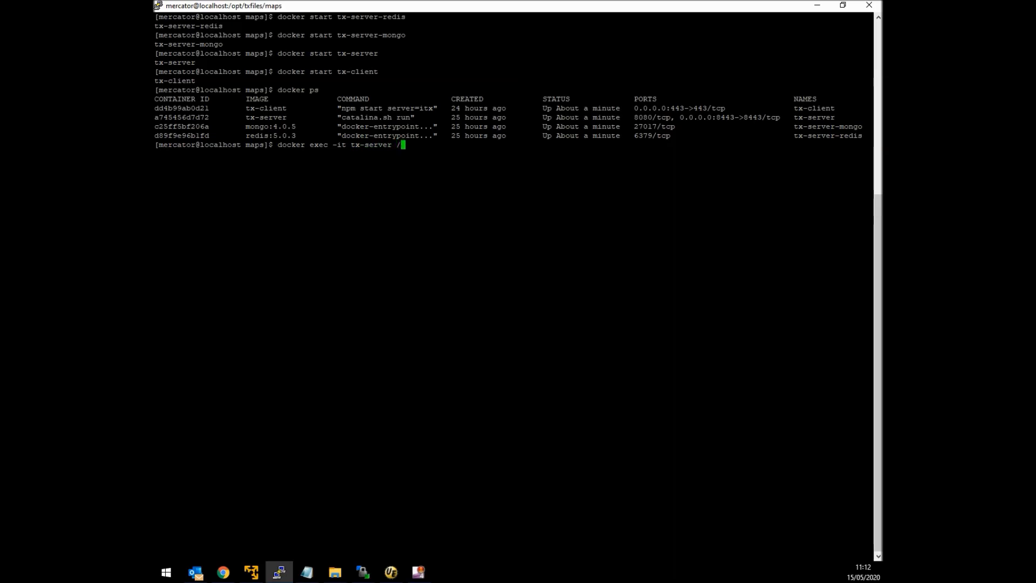
{"action": "type", "text": "bin/bash"}
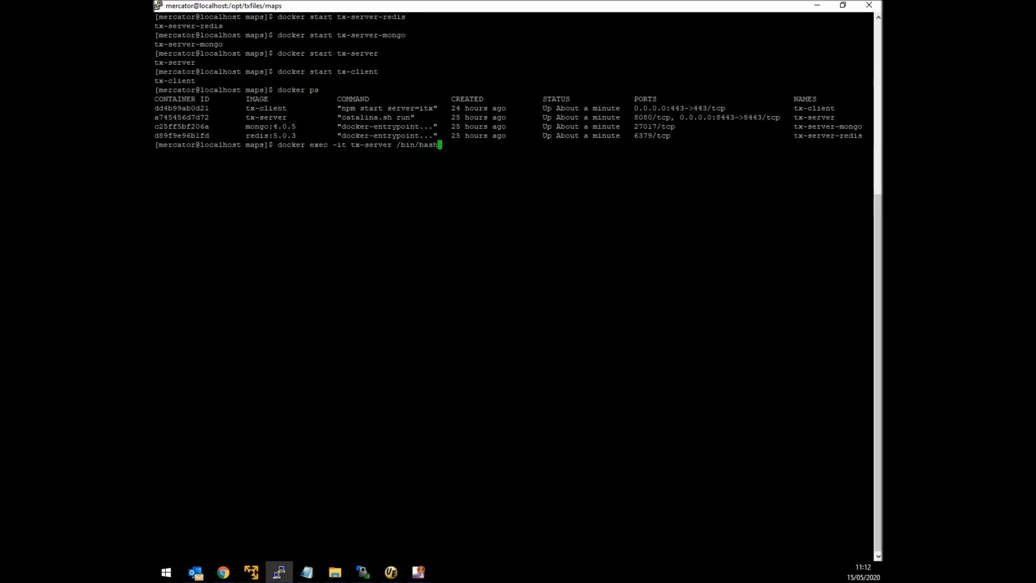
- Get a root shell inside tx-server and move into /opt/ibm/wsdtx
{"action": "key", "text": "Return"}
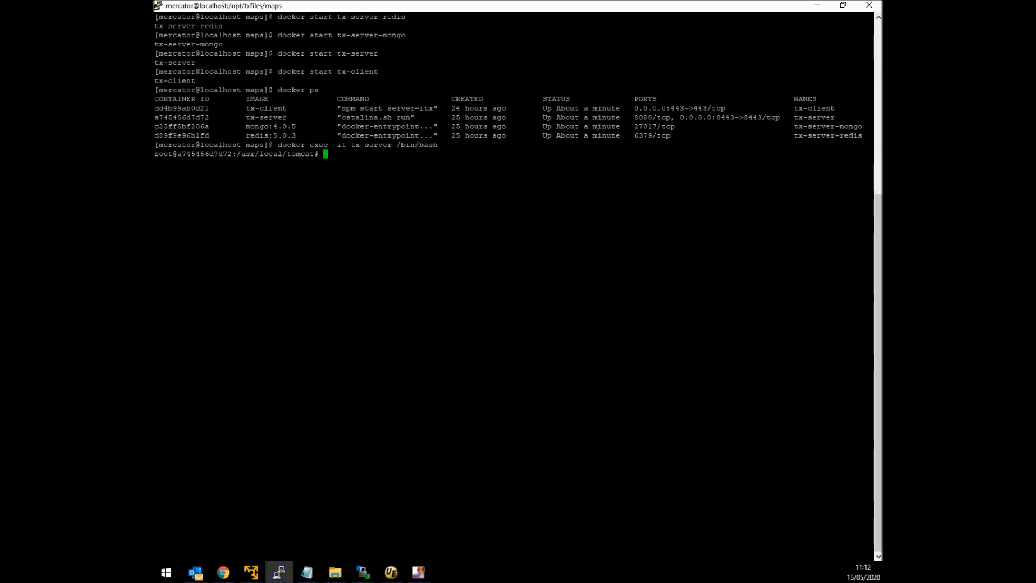
{"action": "type", "text": "cd"}
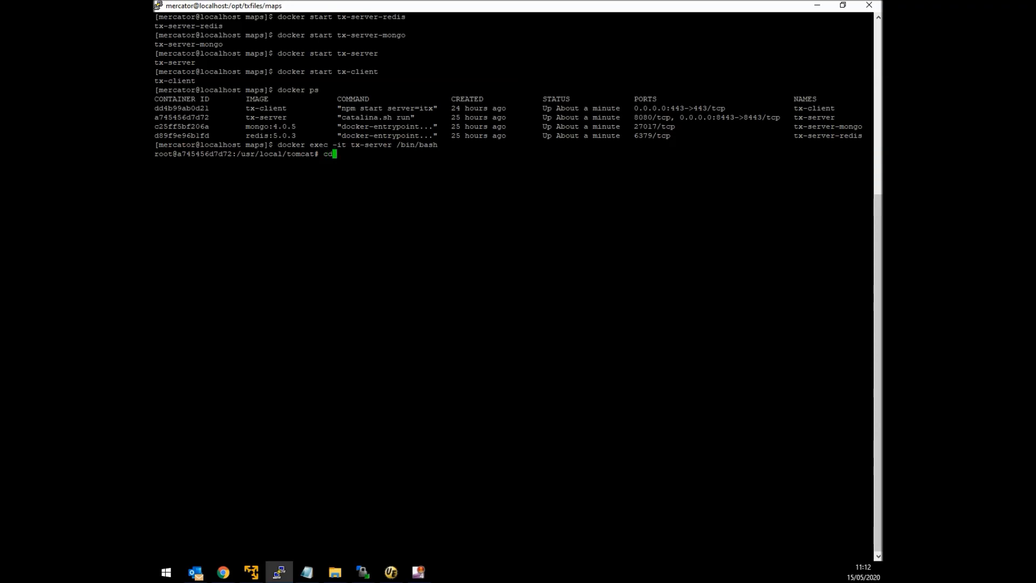
{"action": "type", "text": "/opt/ibm"}
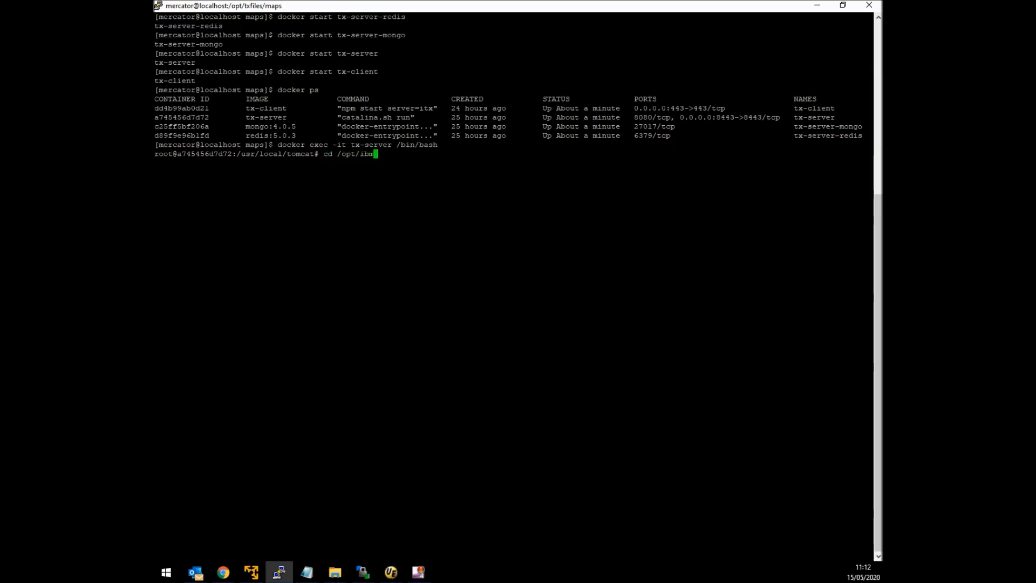
{"action": "key", "text": "Return"}
{"action": "type", "text": ". ./se"}
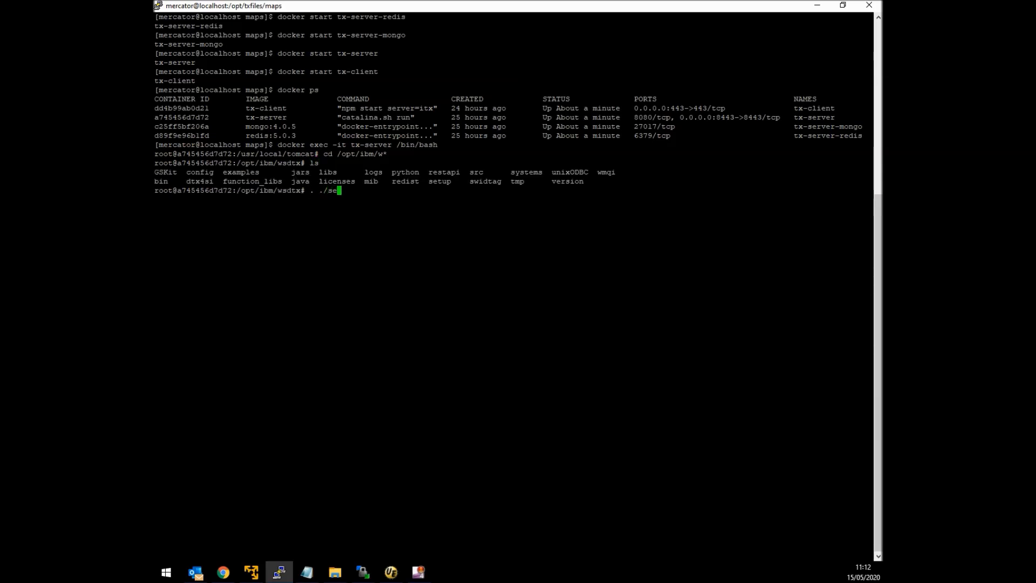
- Source ./setup to load the Transformation Extender environment, then head toward /opt/txfiles/maps
{"action": "type", "text": "tup"}
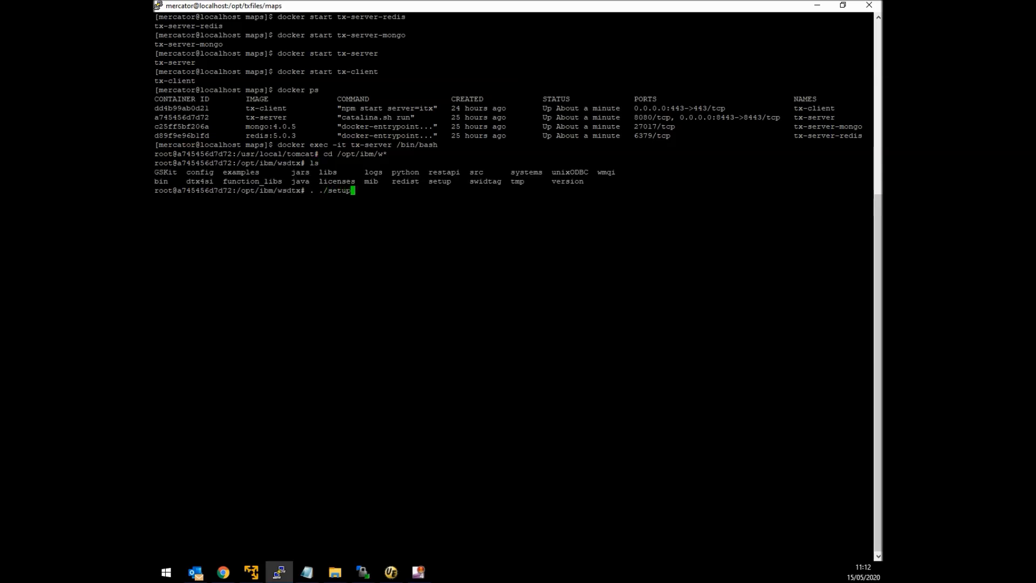
{"action": "key", "text": "Return"}
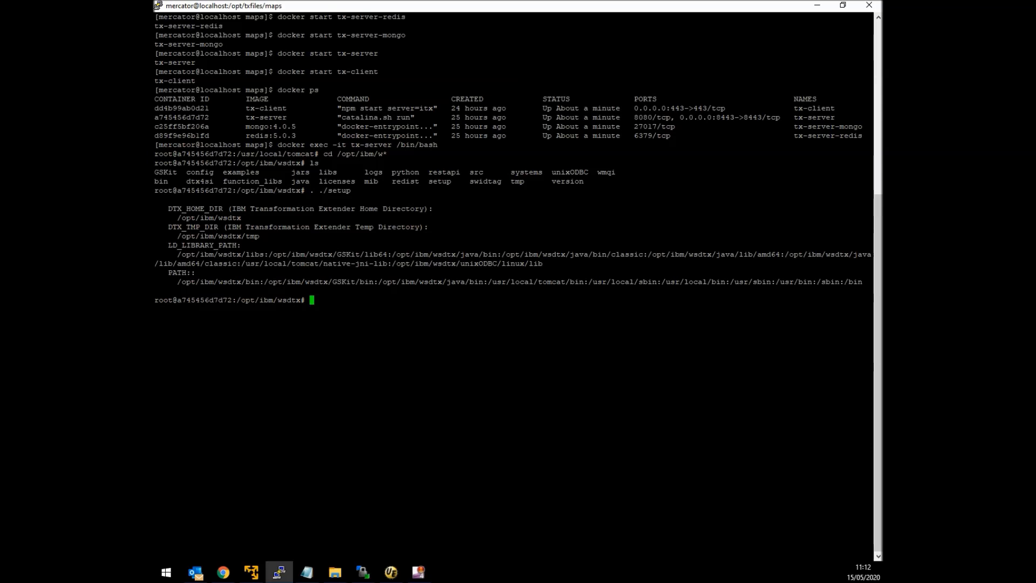
{"action": "type", "text": "cd /opt/txf*"}
{"action": "type", "text": "cd maps"}
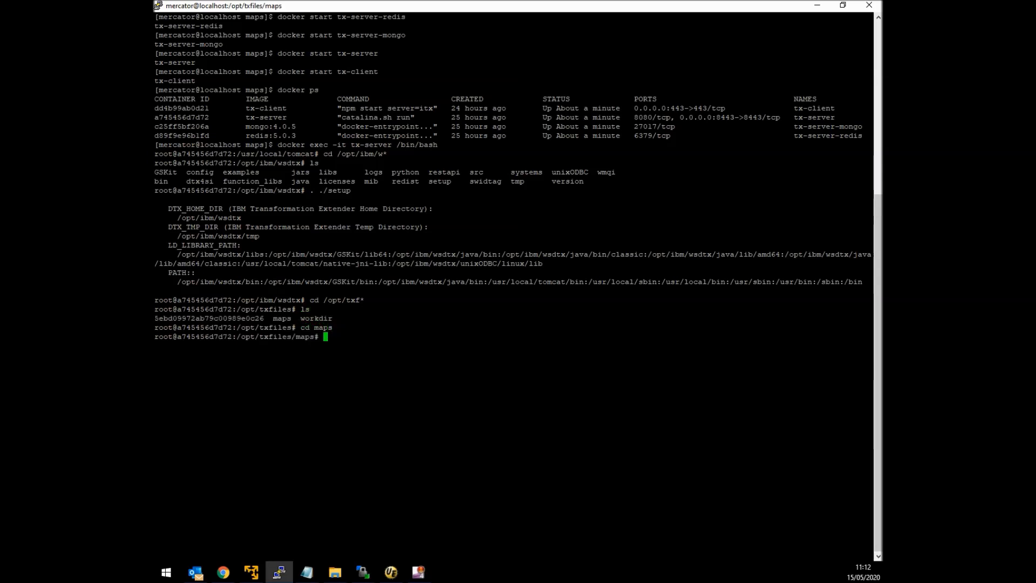
- List the maps folder and compile Test.mms for Linux with 'mcompile Test.mms -A -P Linux' into Test1
{"action": "key", "text": "Return"}
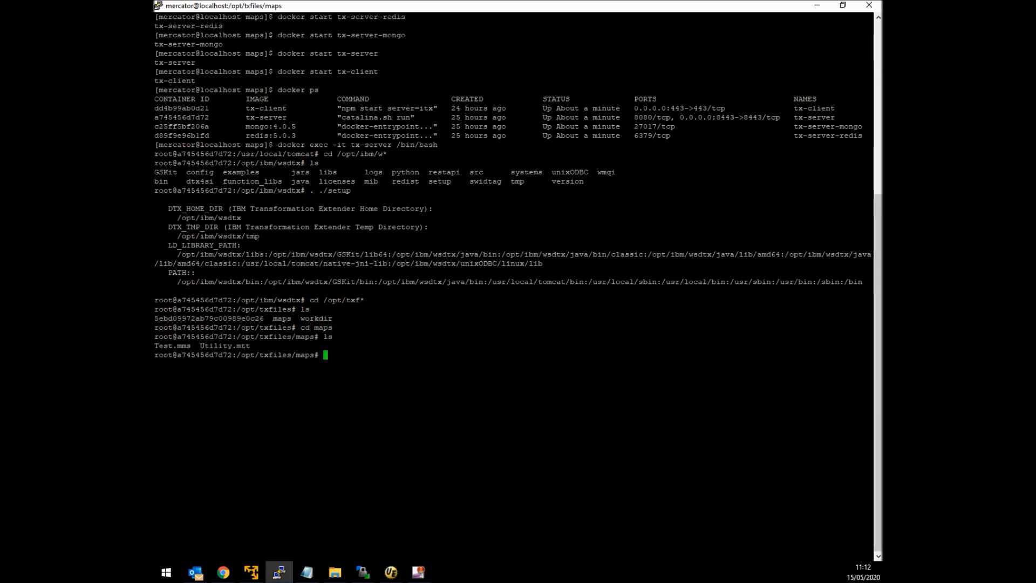
{"action": "type", "text": "compile"}
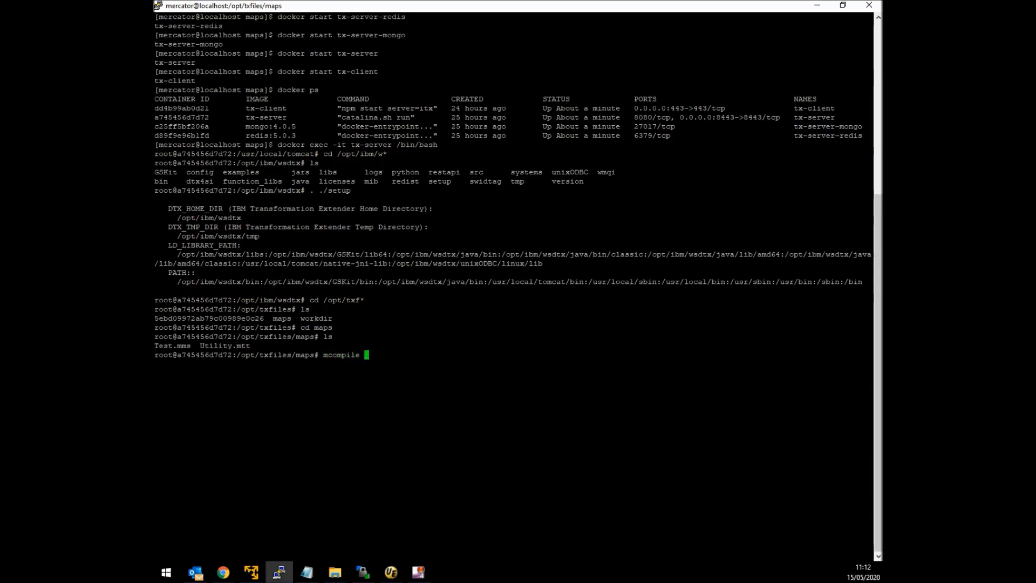
{"action": "type", "text": "Test.mms"}
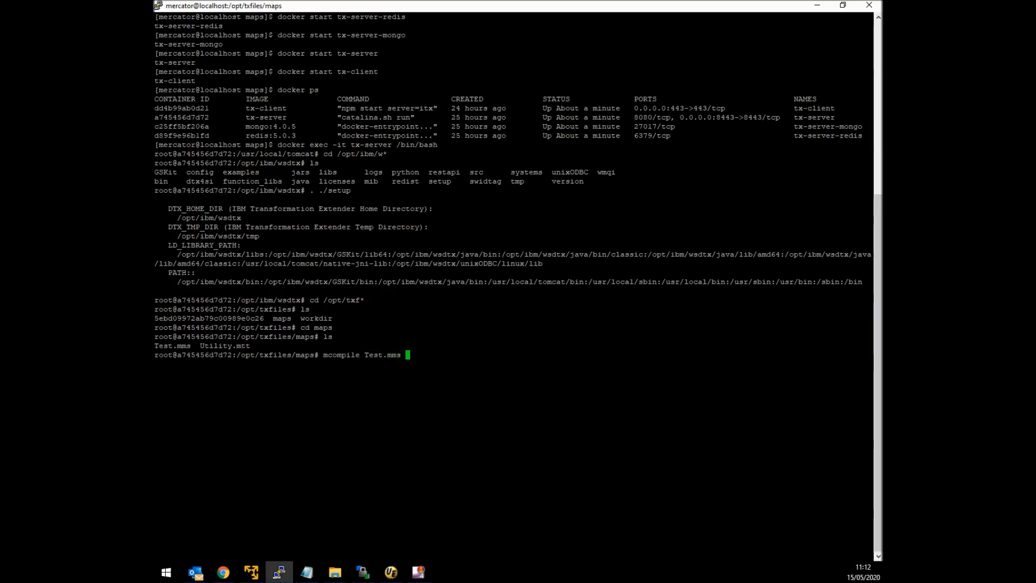
{"action": "type", "text": "-A"}
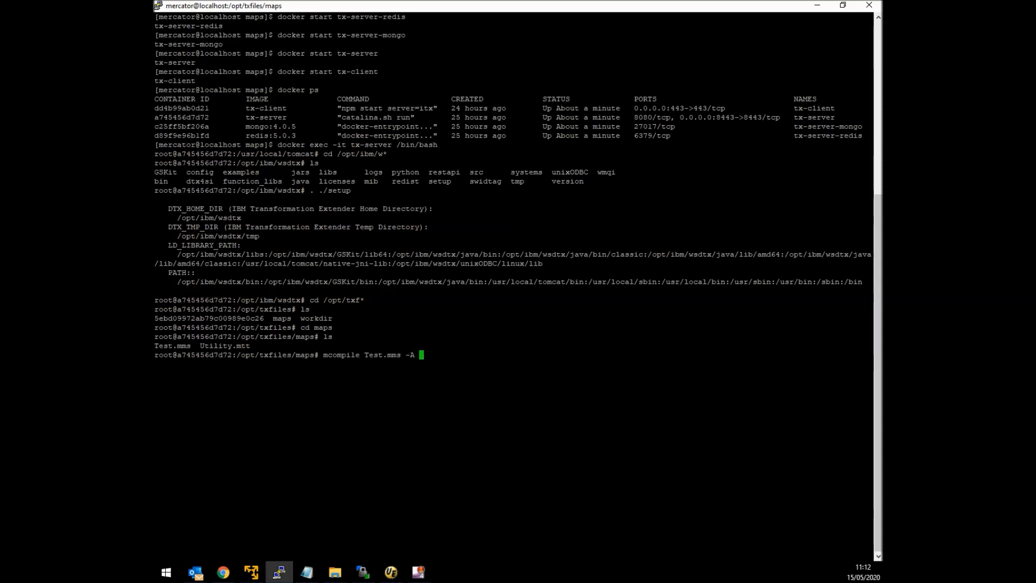
{"action": "type", "text": "-E"}
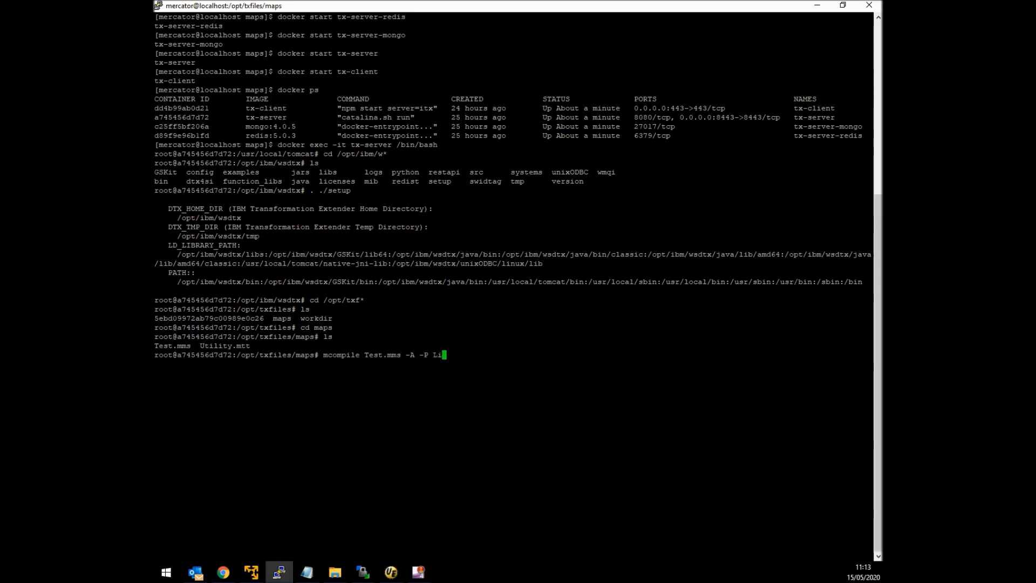
{"action": "key", "text": "Return"}
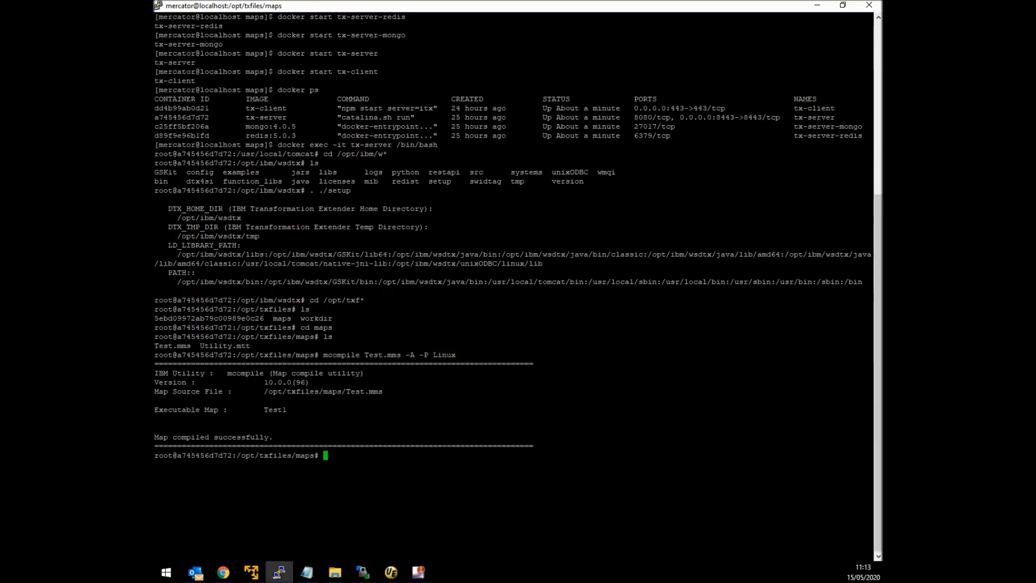
{"action": "type", "text": "l"}
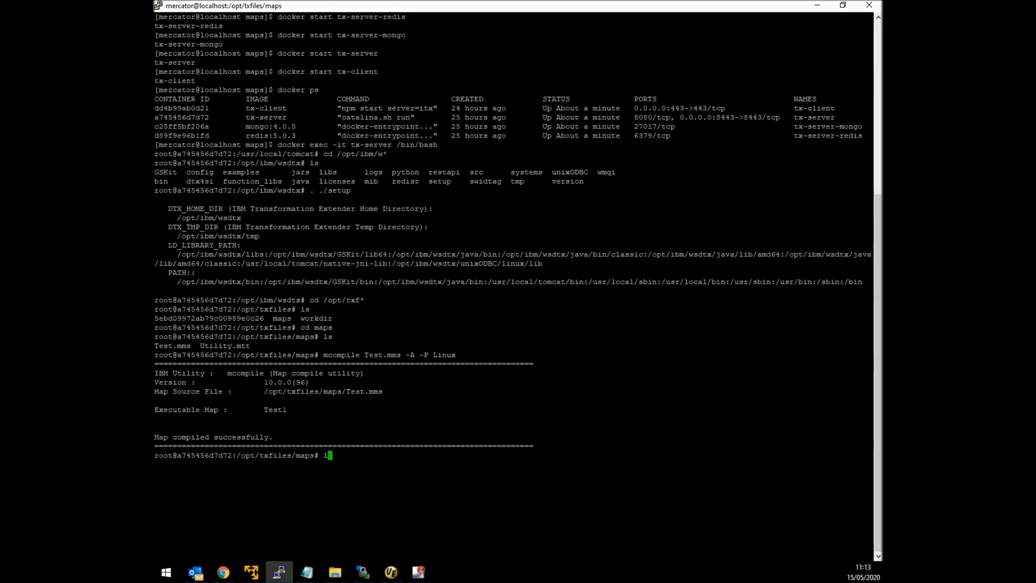
- Run 'dtxcmdsv Test1.mmc -IE1S5 Hello -OF1 Output.txt' to transform Hello into Output.txt
{"action": "key", "text": "Return"}
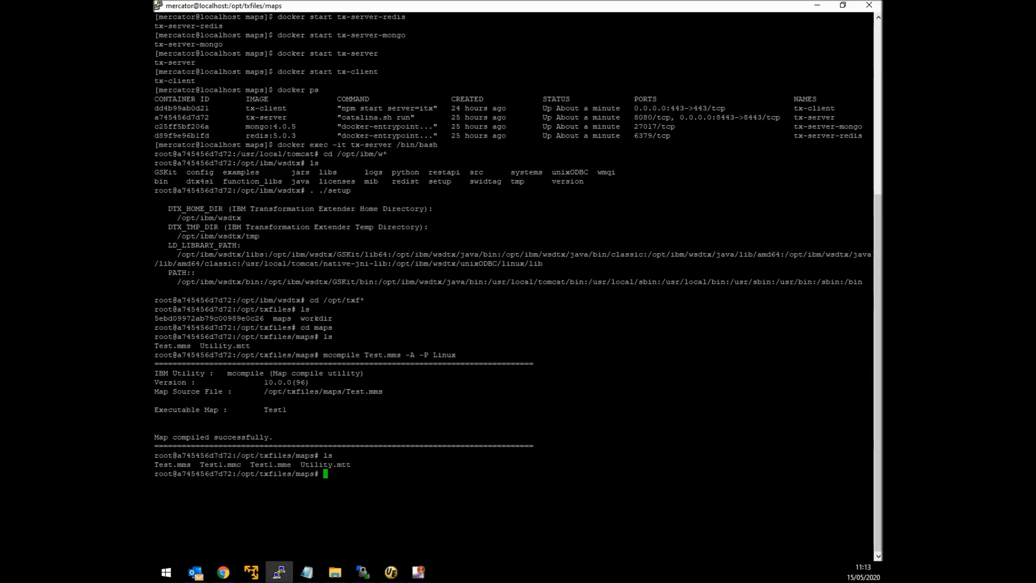
{"action": "type", "text": "dtxcmdsv"}
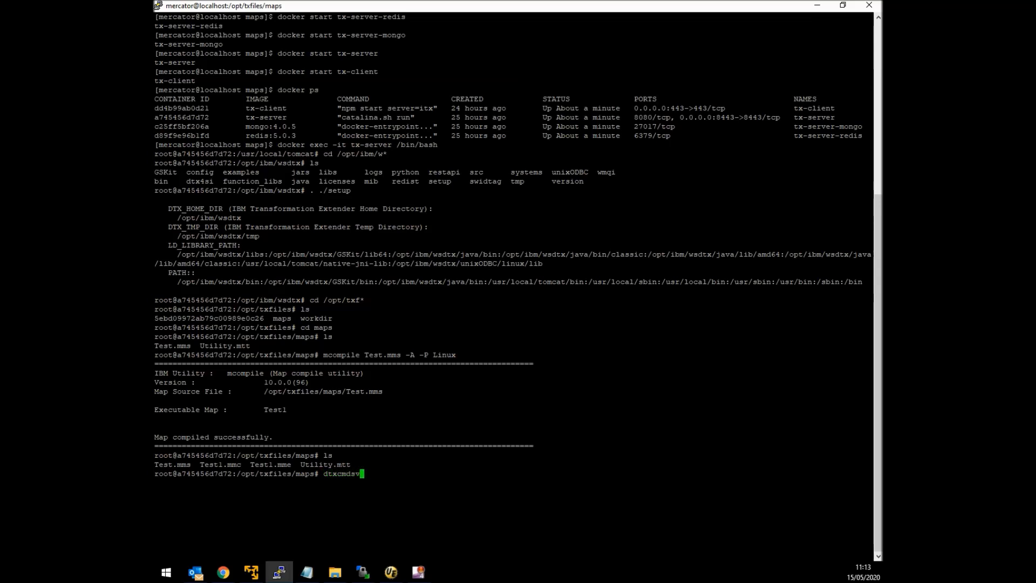
{"action": "type", "text": "Test1.mmc -IE1"}
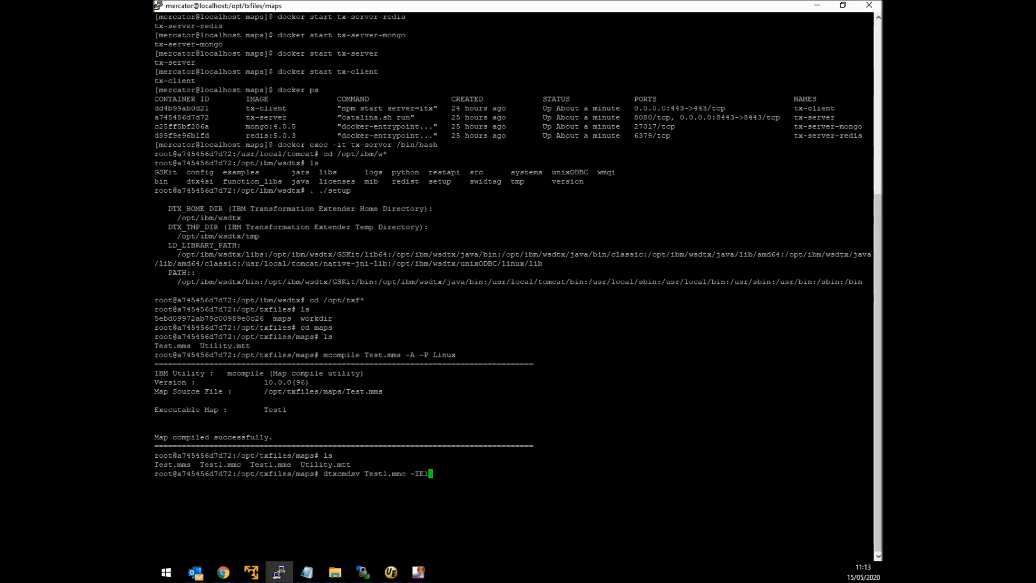
{"action": "type", "text": "5 Hello -OF1 O"}
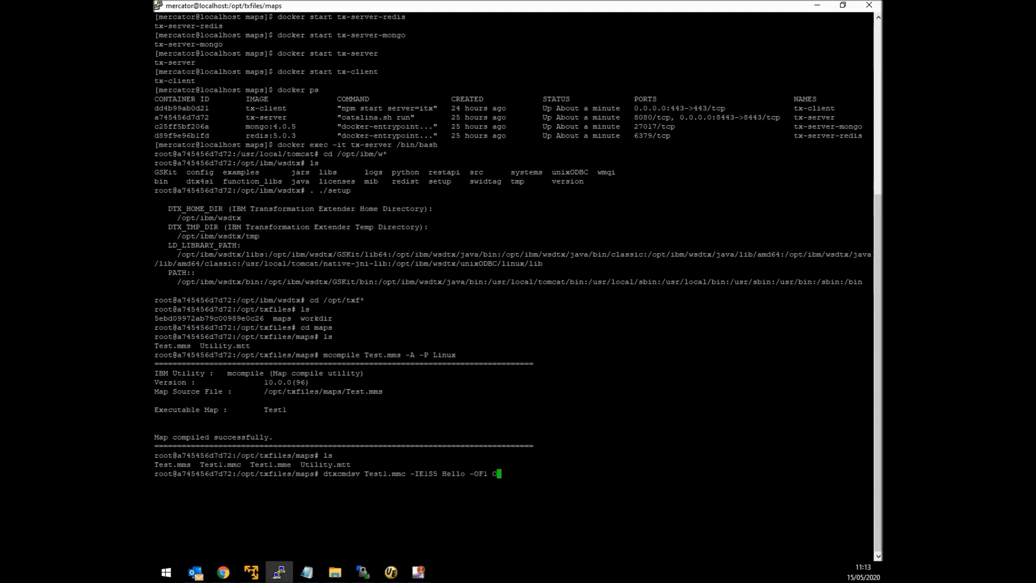
{"action": "type", "text": "utput.txt"}
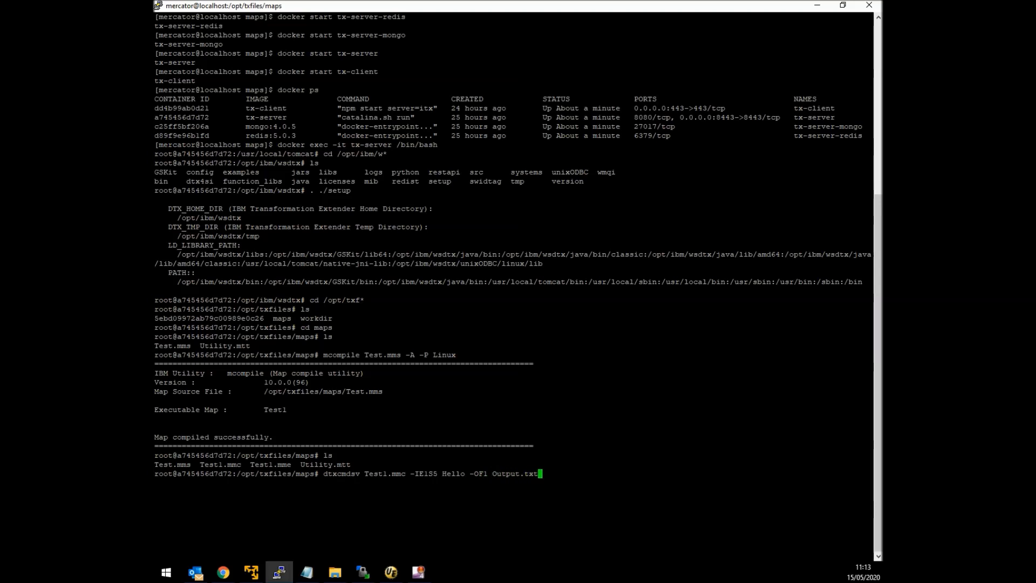
{"action": "key", "text": "Return"}
{"action": "type", "text": "cat "}
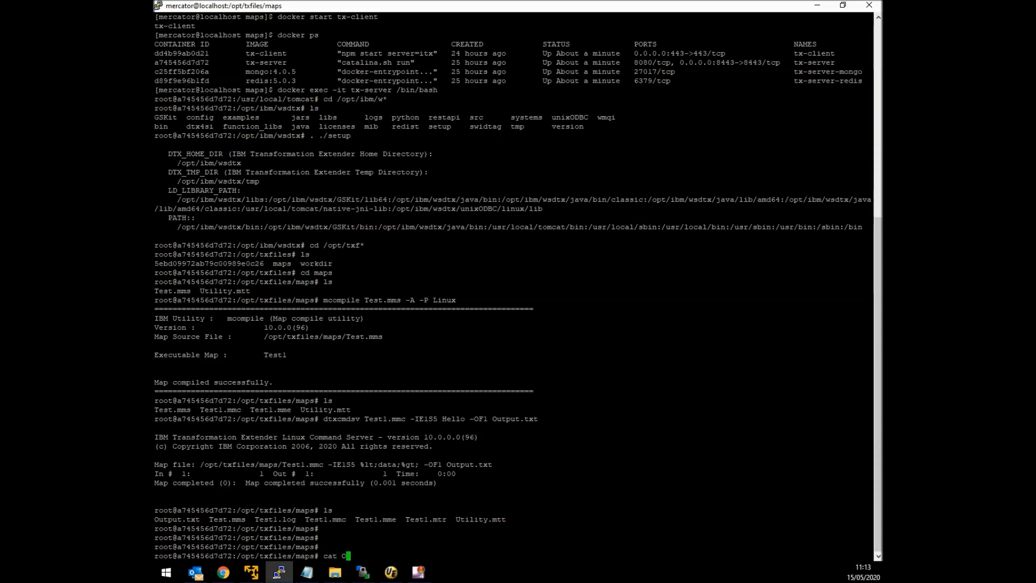
- Display Output.txt with cat, showing the result HELLO
{"action": "type", "text": "Output."}
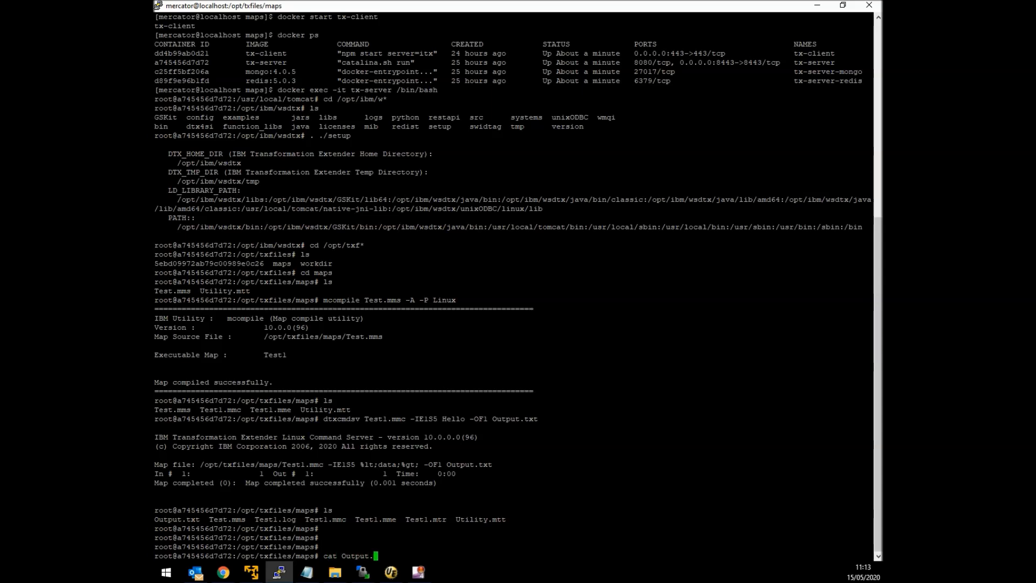
{"action": "key", "text": "Return"}
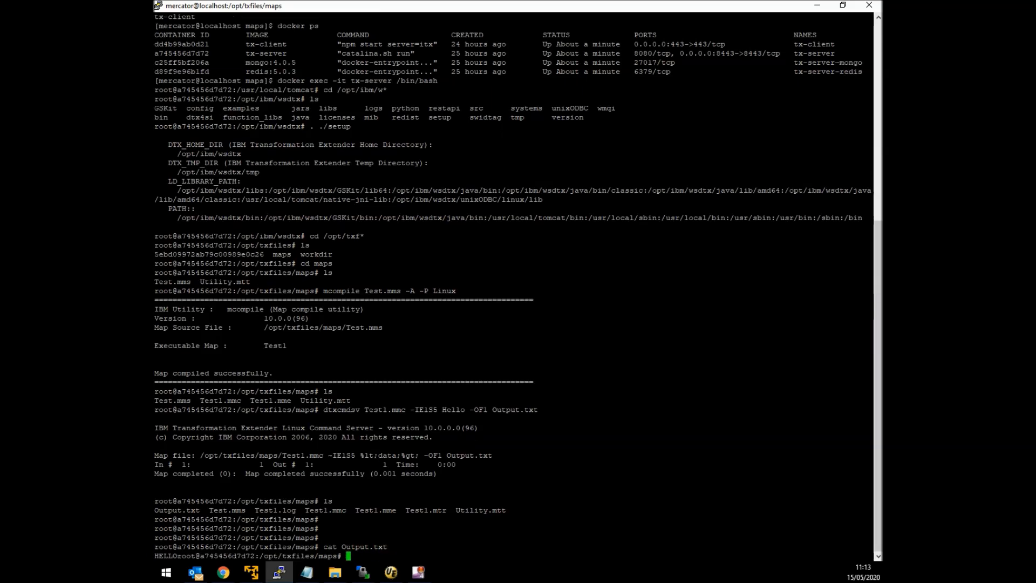